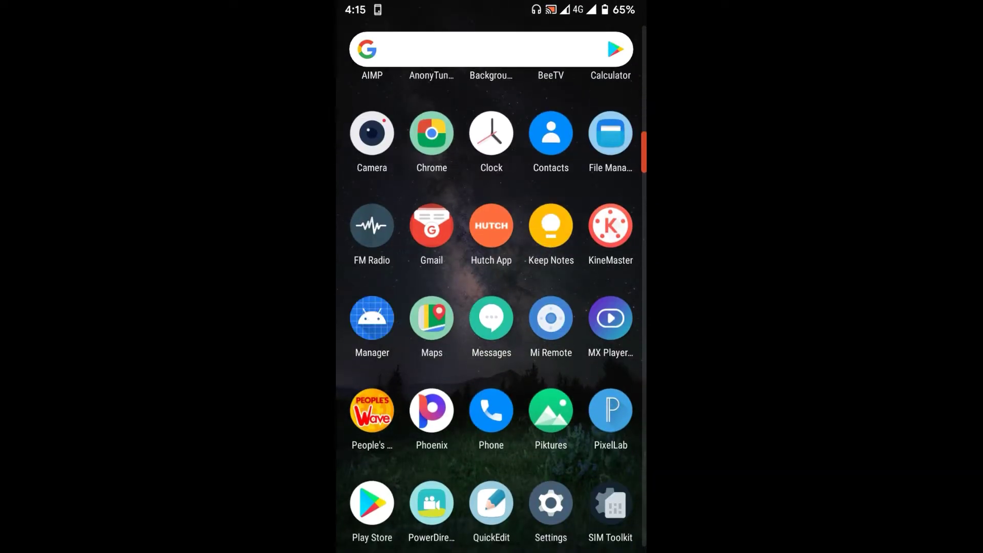
Launch Magisk Manager from the app drawer and reach the Modules name filter
left_click(371, 317)
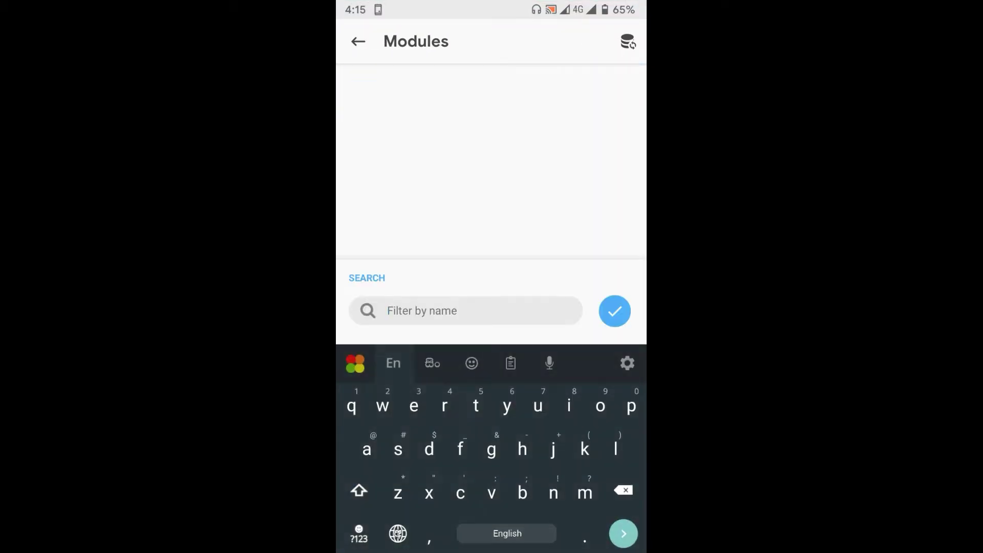
Filter modules by 'app sys' and download App Systemizer (Terminal Emulator)
type("bus")
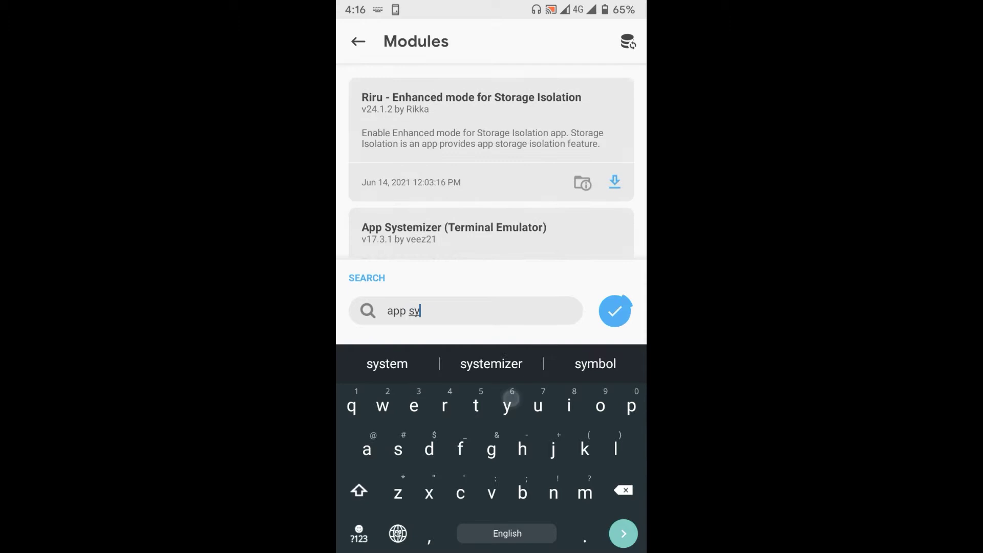
type("s")
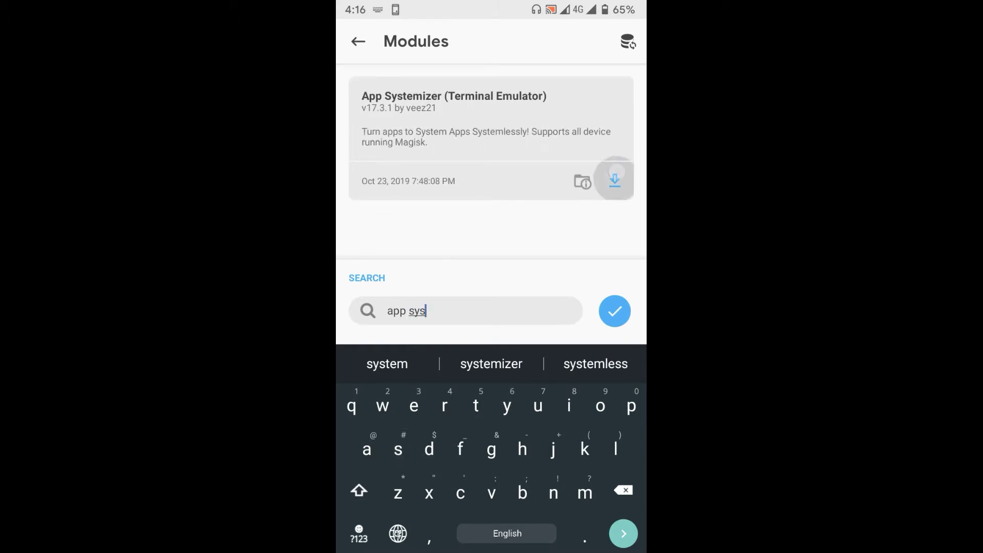
left_click(614, 180)
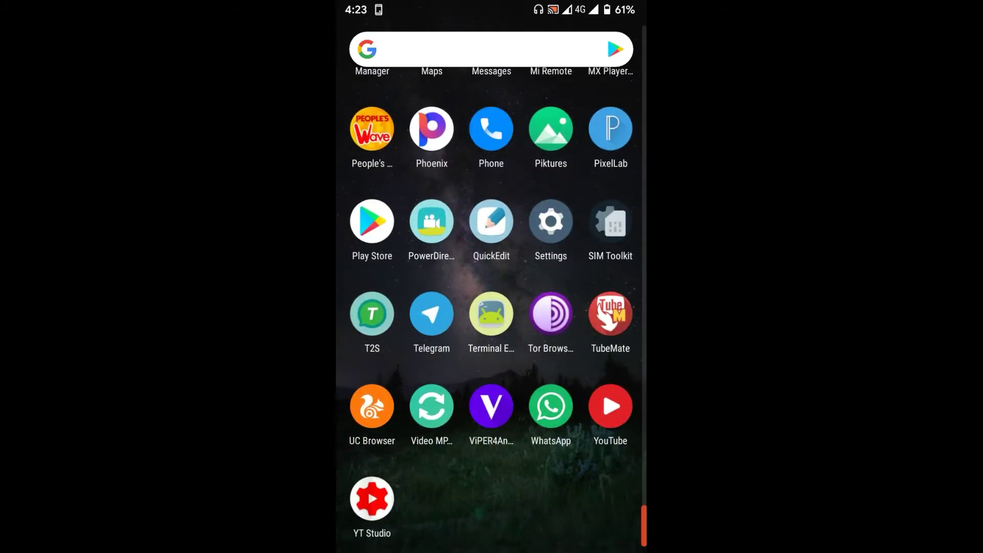
Launch Terminal Emulator, gain root with su and start the systemize script
left_click(491, 314)
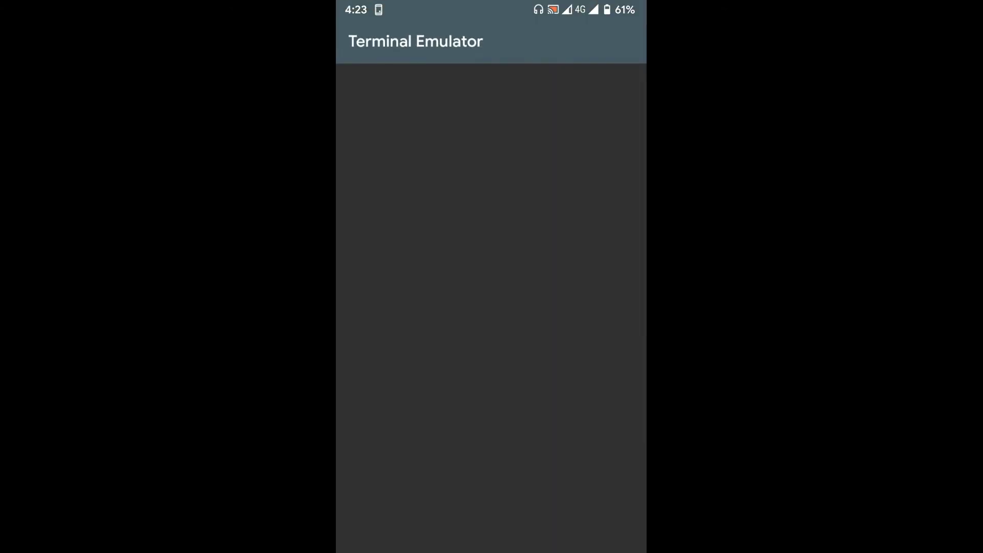
type("su")
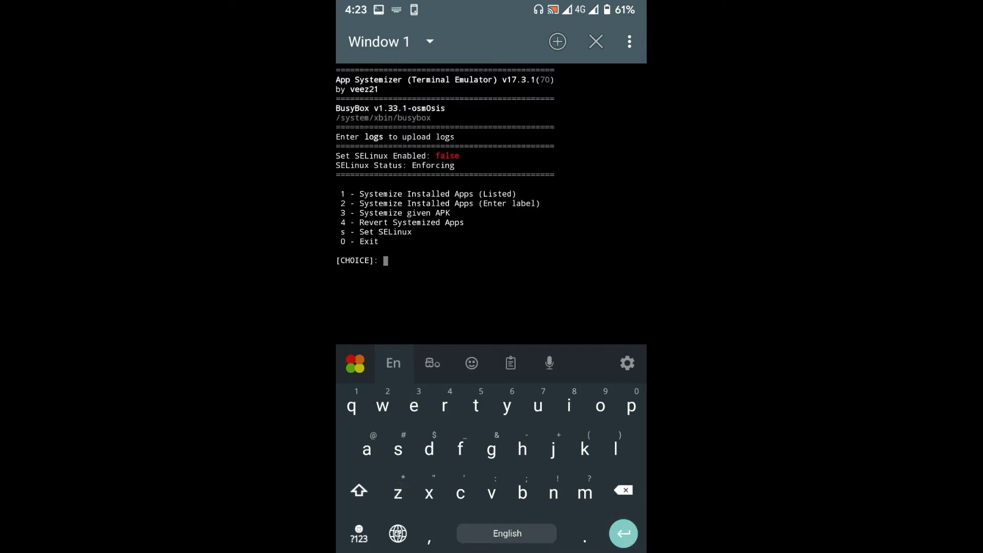
Choose option 1 to list installed apps and enter 12 13 15 (Phoenix, PixelLab, T2S)
left_click(359, 533)
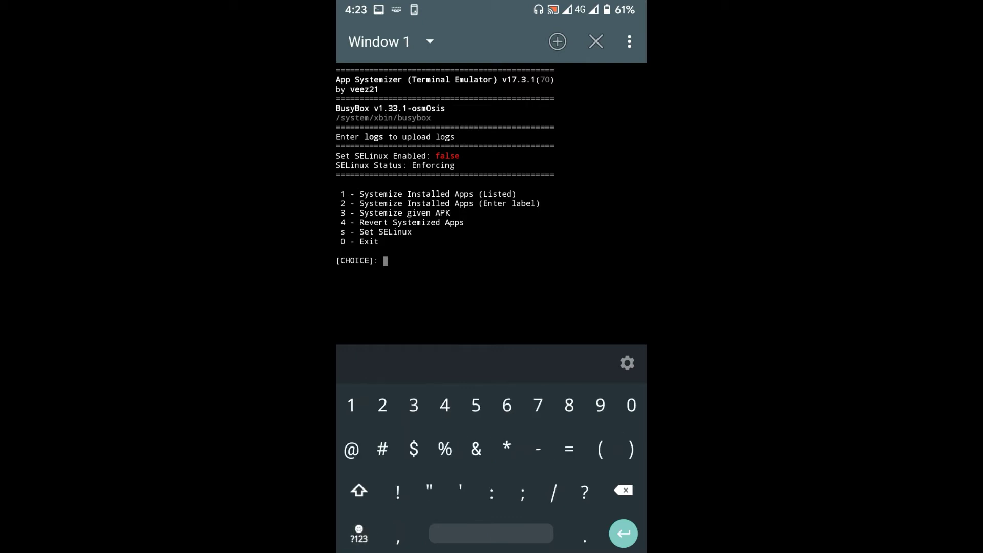
left_click(351, 405)
type("12 13 15")
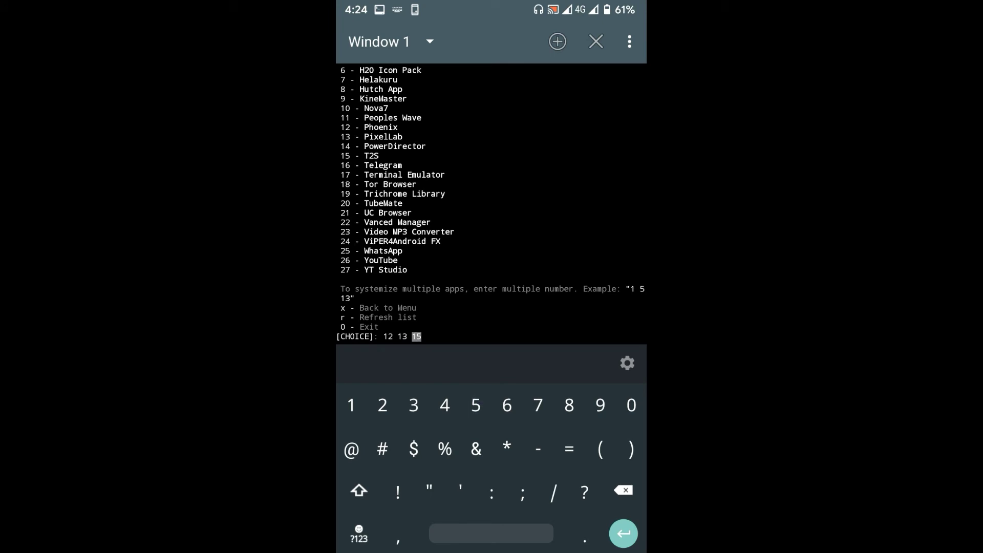
Submit the app numbers so Phoenix begins systemizing, ready to answer the install-location prompt
left_click(622, 534)
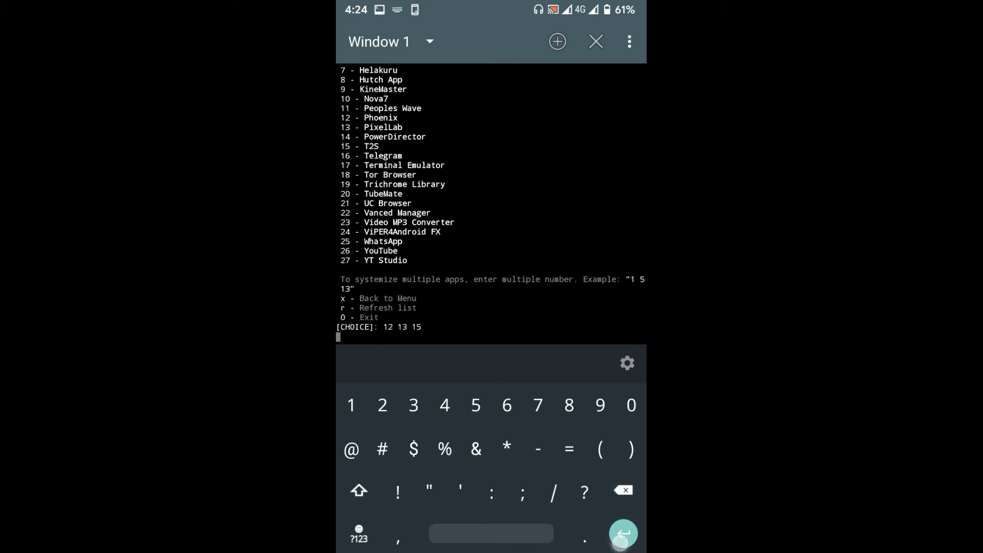
left_click(622, 538)
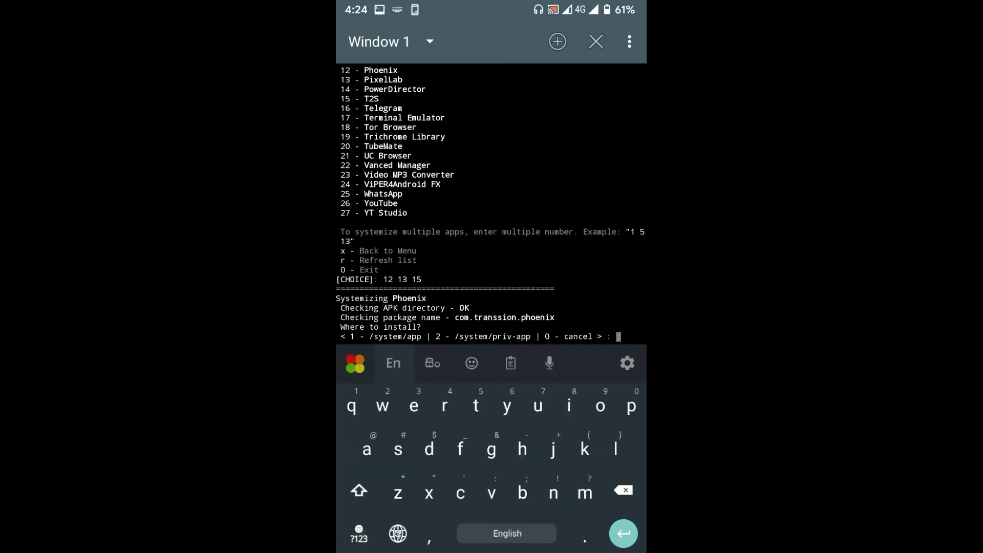
left_click(358, 538)
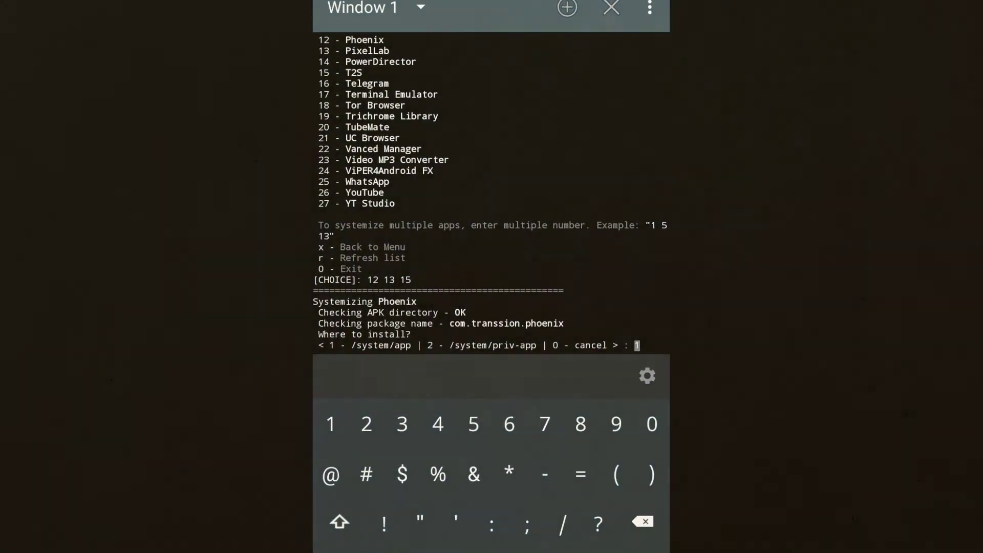